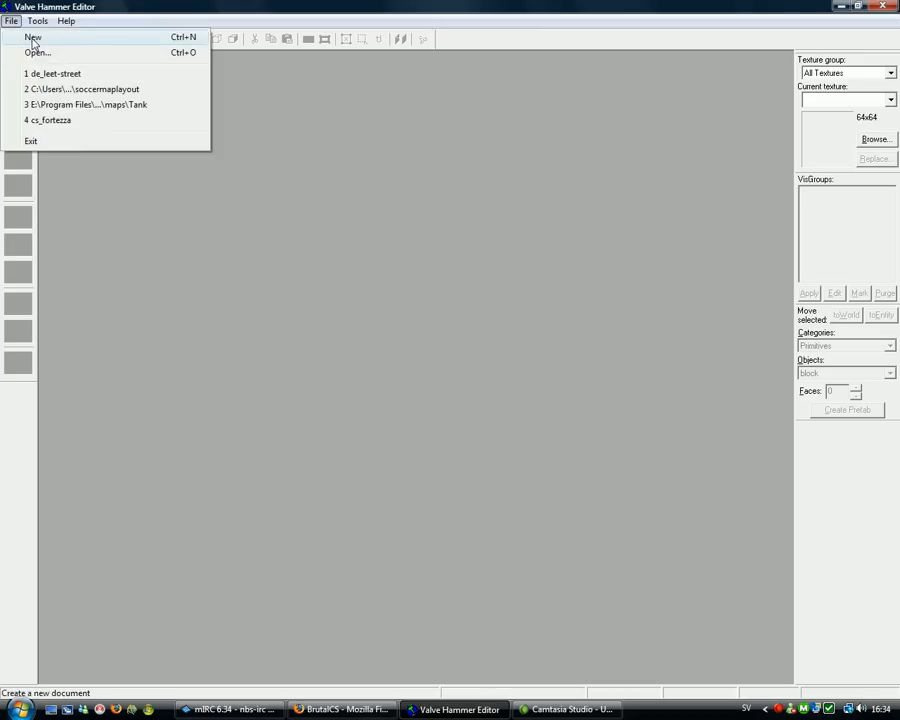
Create a new empty map and bring up the texture browser.
left_click(32, 36)
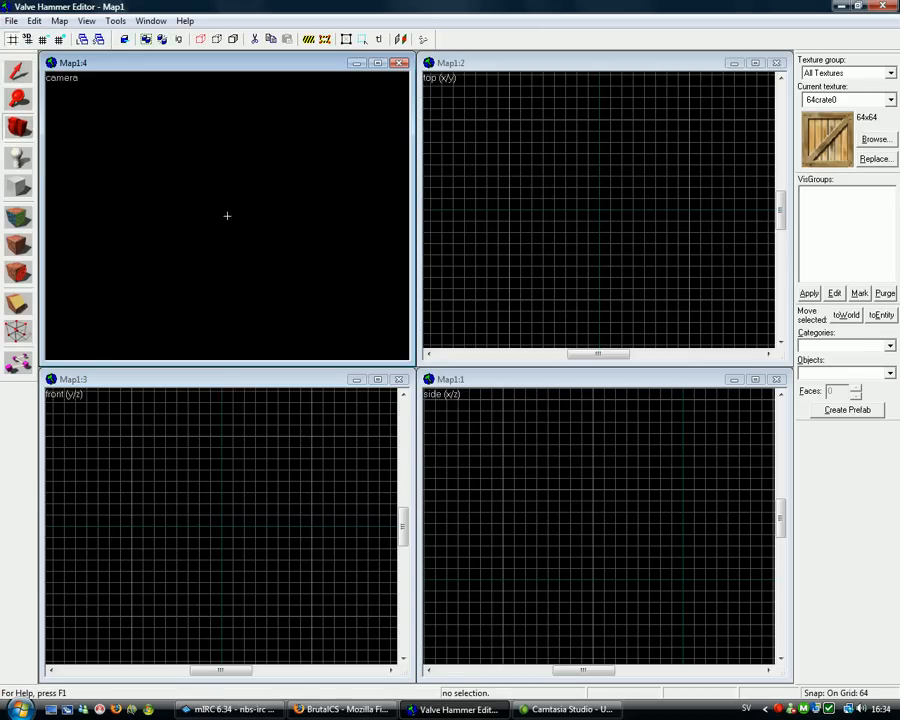
left_click_drag(556, 164, 644, 250)
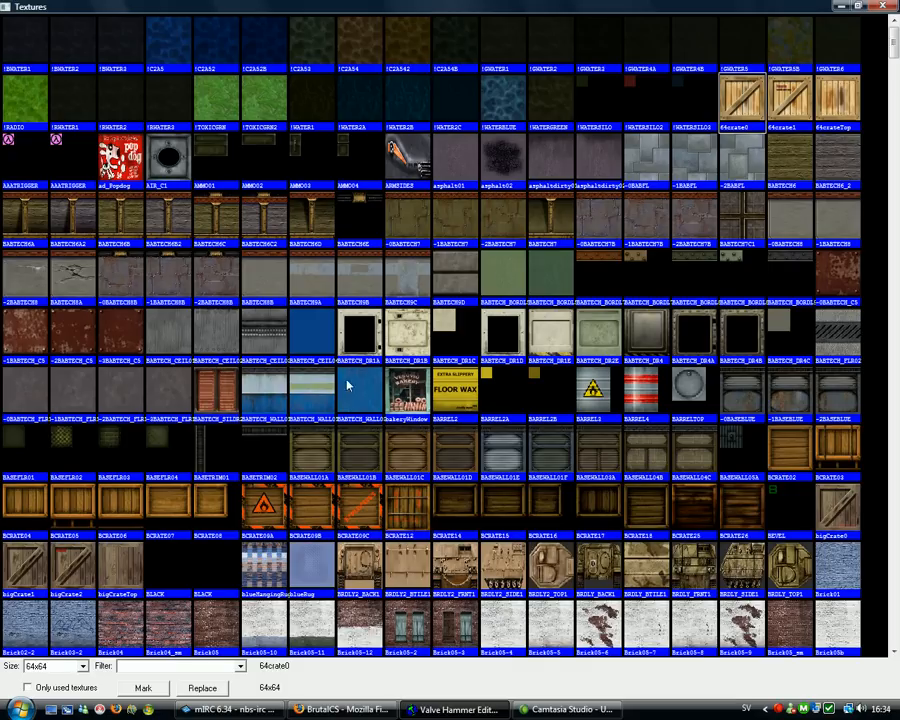
Choose the texture used for the room's floor and wall brushes.
left_click(168, 390)
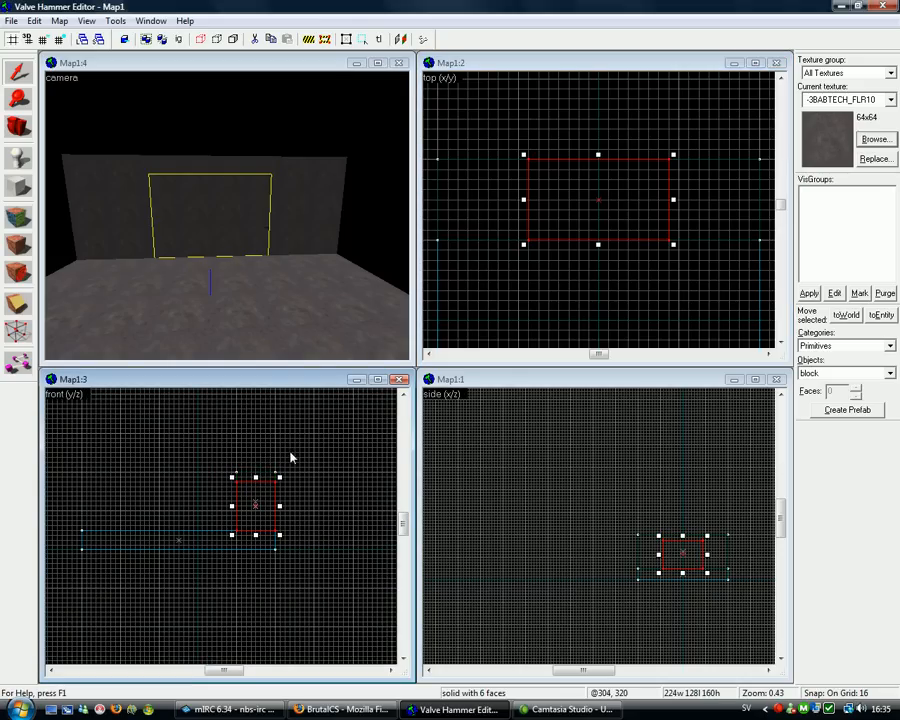
mouse_move(256, 480)
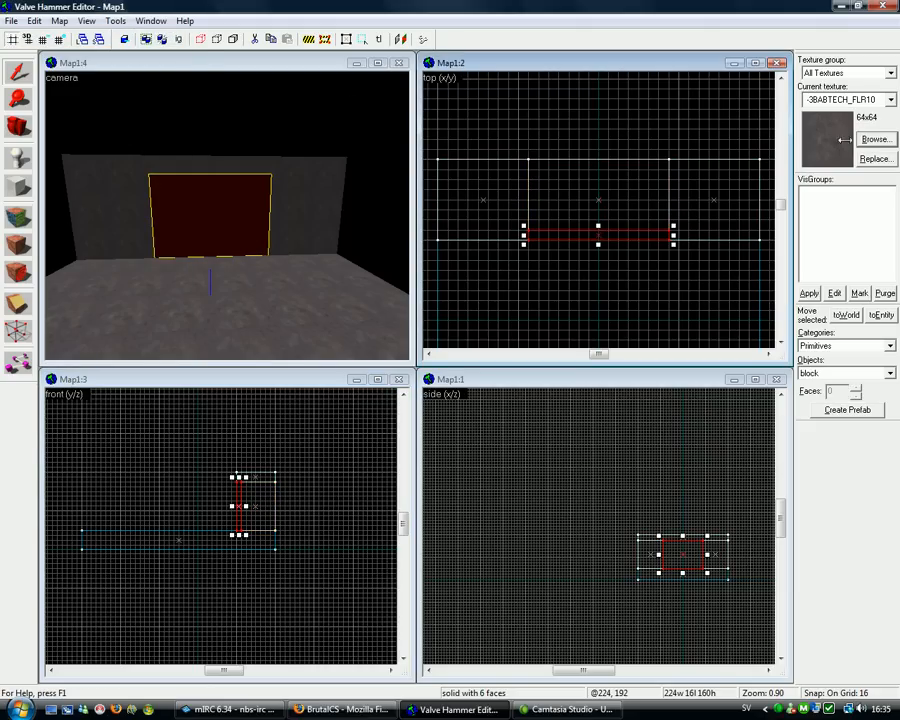
Filter the texture list by 'met' then 'null' and select the NULL texture.
left_click(874, 140)
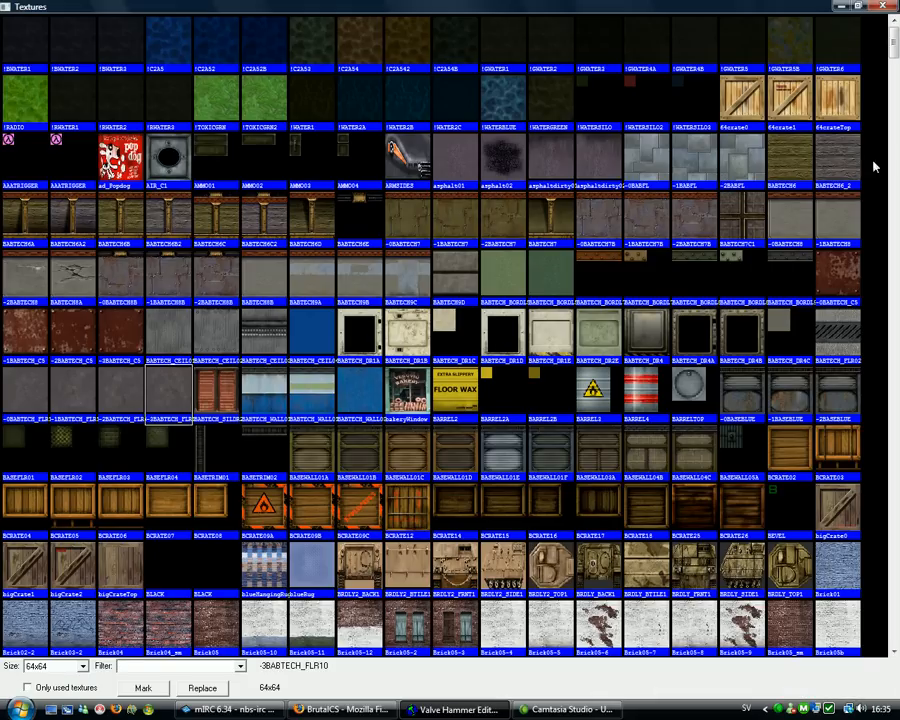
type("met")
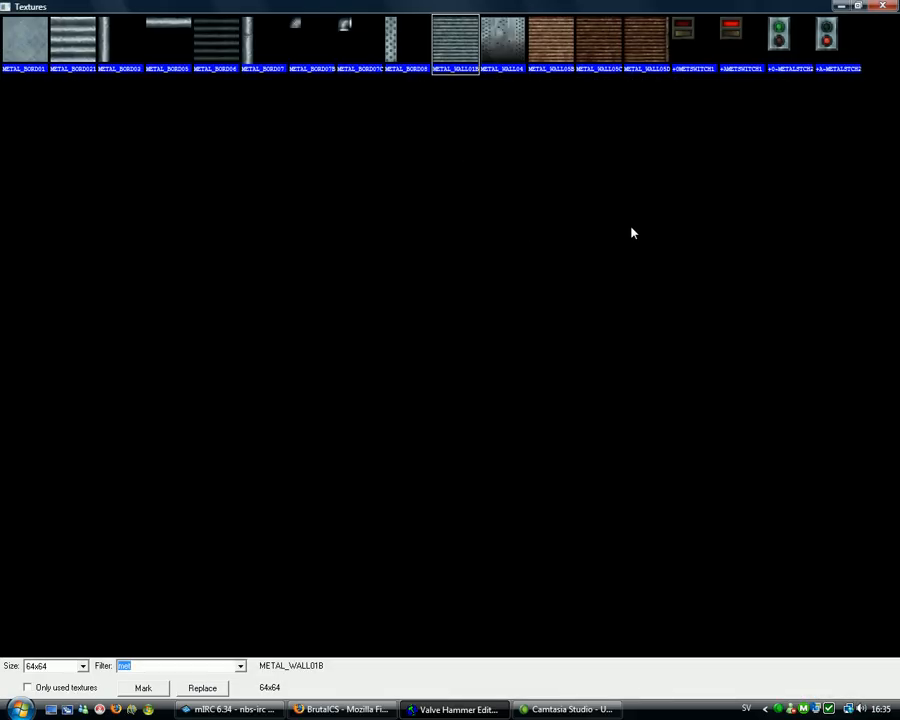
type("null")
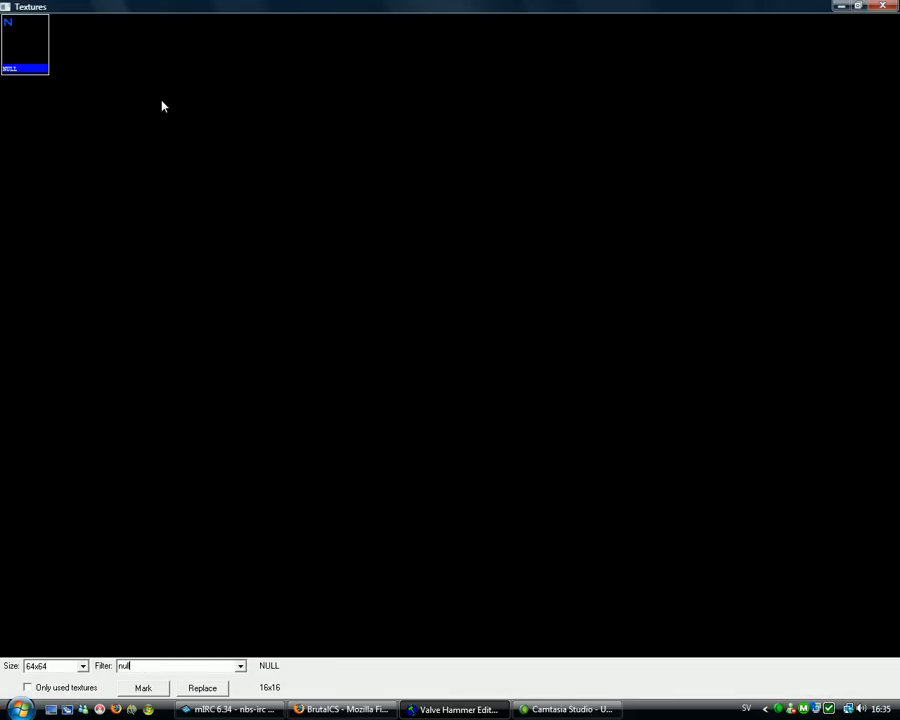
left_click(456, 708)
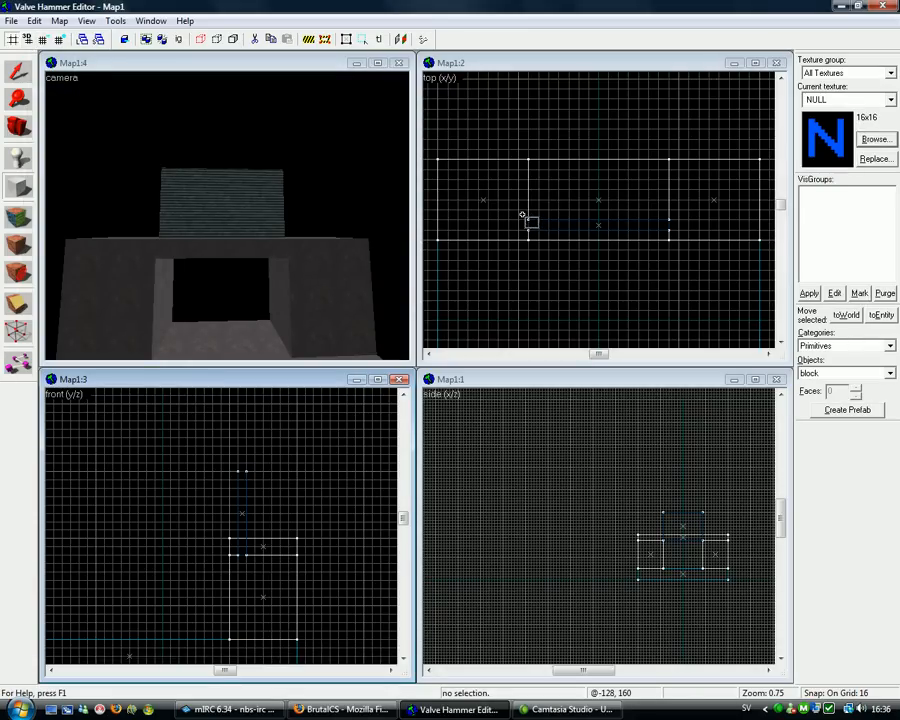
Outline a new block in the top view above the doorway.
left_click_drag(524, 212, 670, 240)
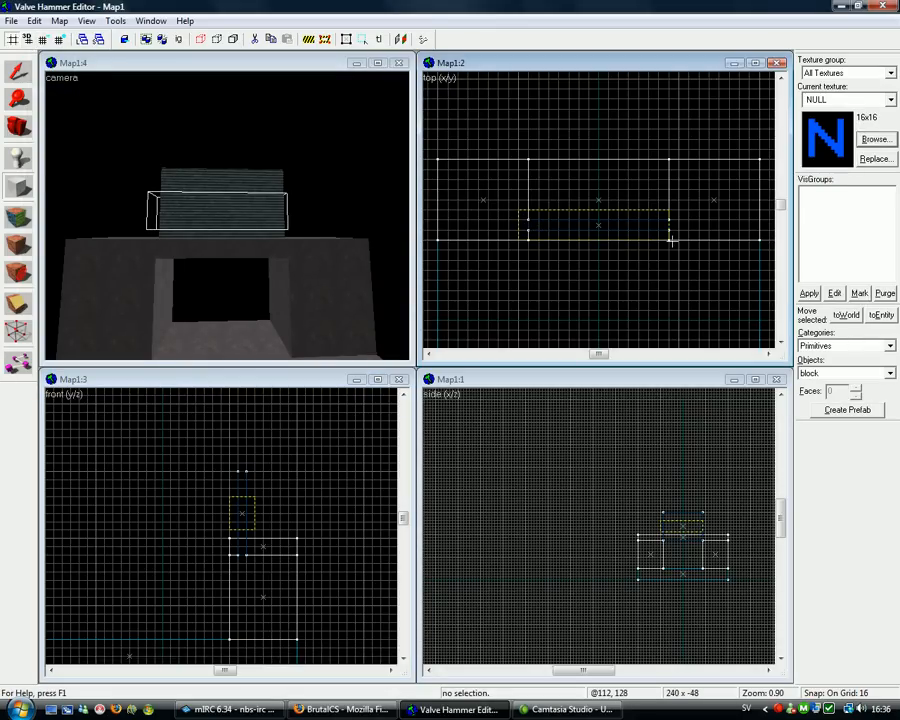